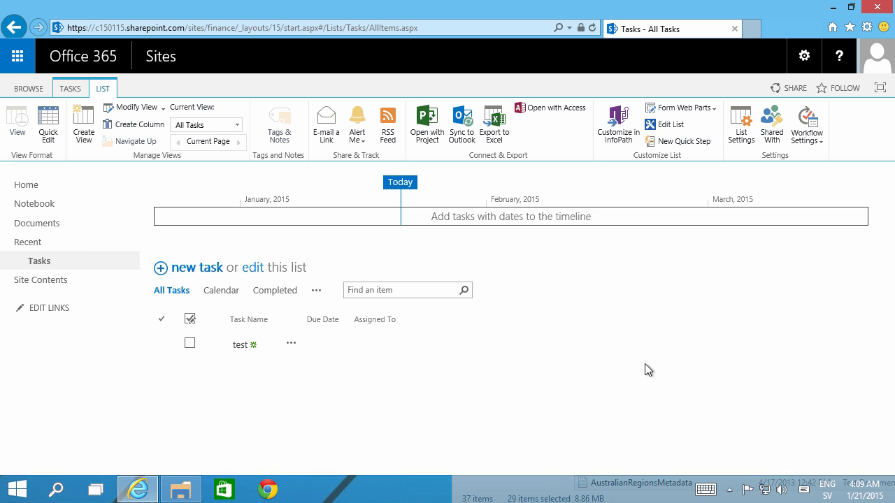
{"action": "mouse_move", "coordinate": [95, 221]}
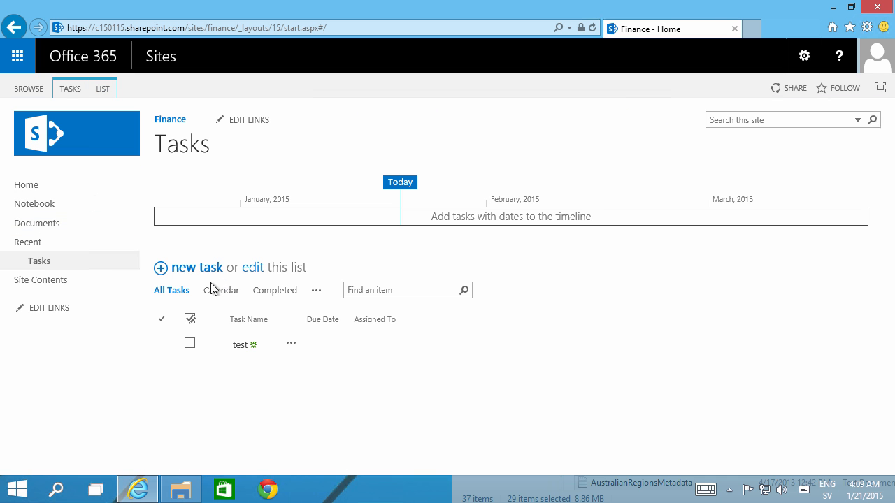
From the Finance site home, go to the Tasks list and open the task 'test'.
{"action": "left_click", "coordinate": [25, 185]}
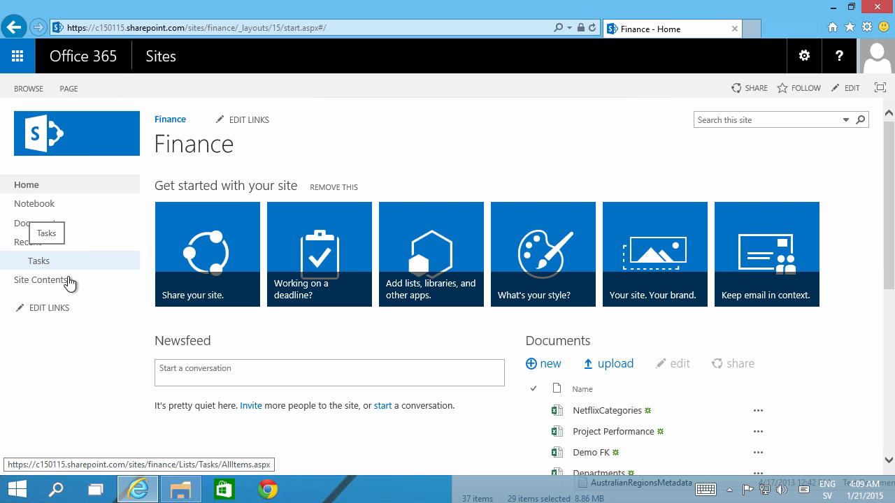
{"action": "mouse_move", "coordinate": [39, 262]}
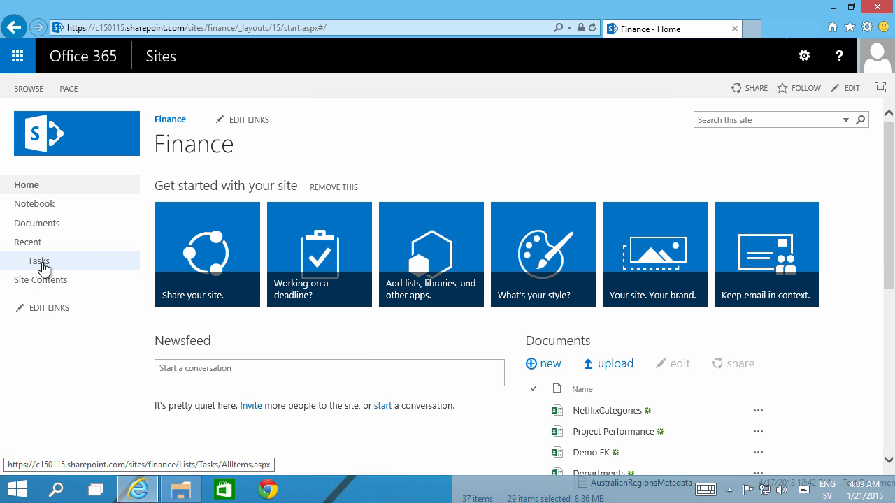
{"action": "left_click", "coordinate": [39, 261]}
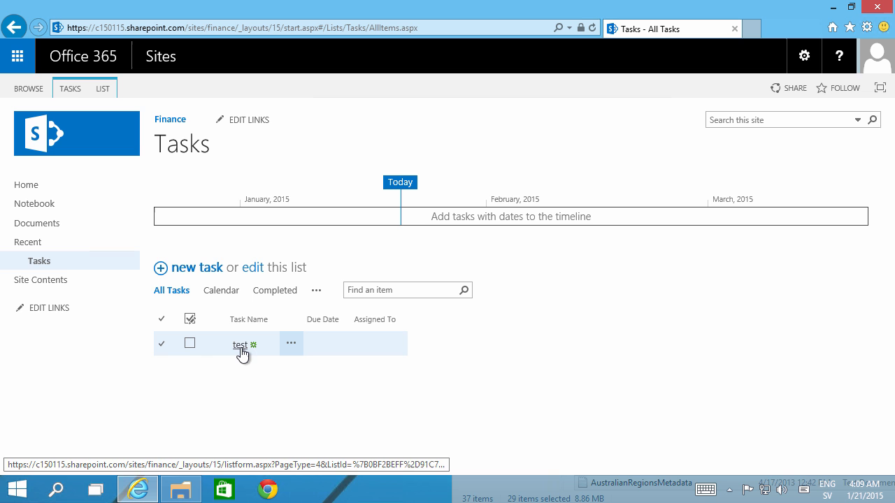
{"action": "left_click", "coordinate": [241, 344]}
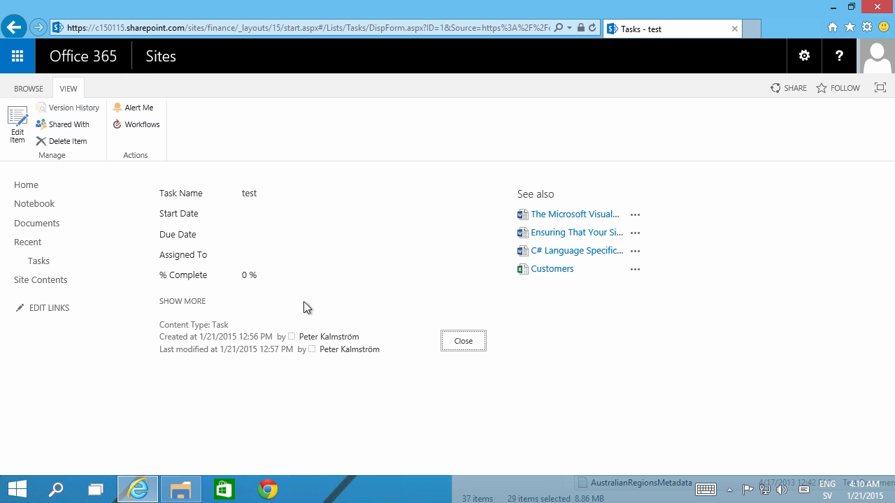
{"action": "mouse_move", "coordinate": [501, 210]}
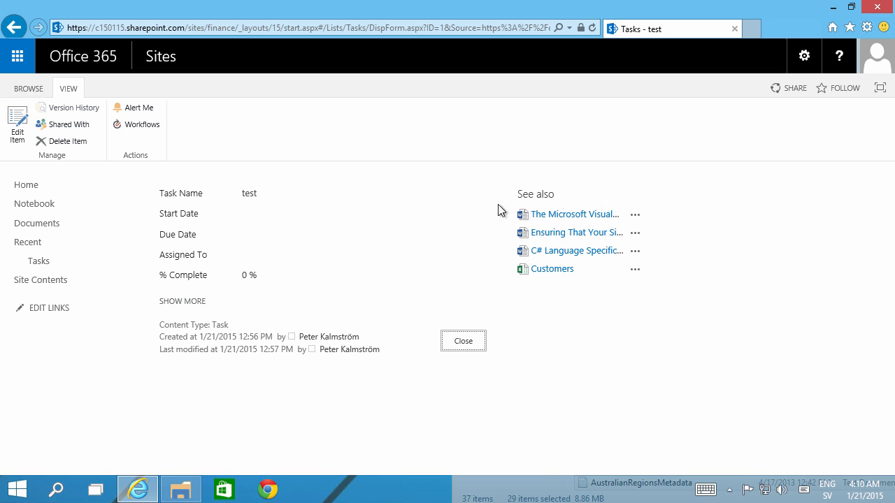
{"action": "mouse_move", "coordinate": [534, 291]}
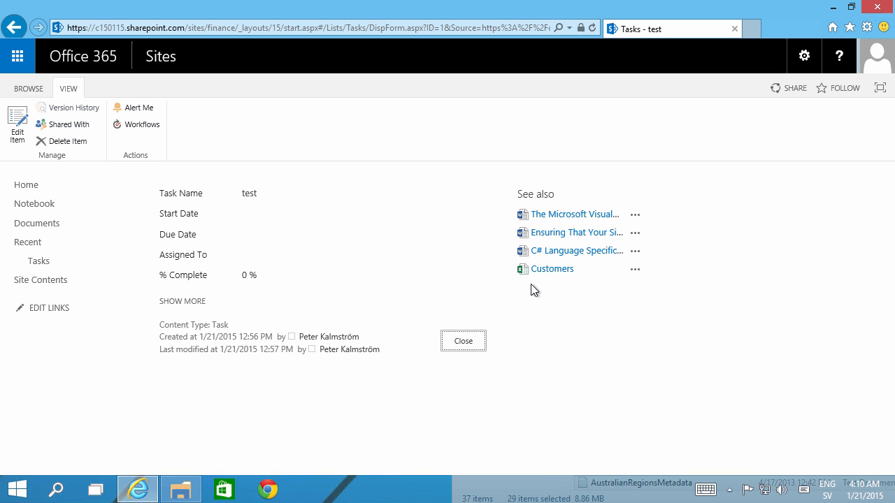
{"action": "mouse_move", "coordinate": [506, 323]}
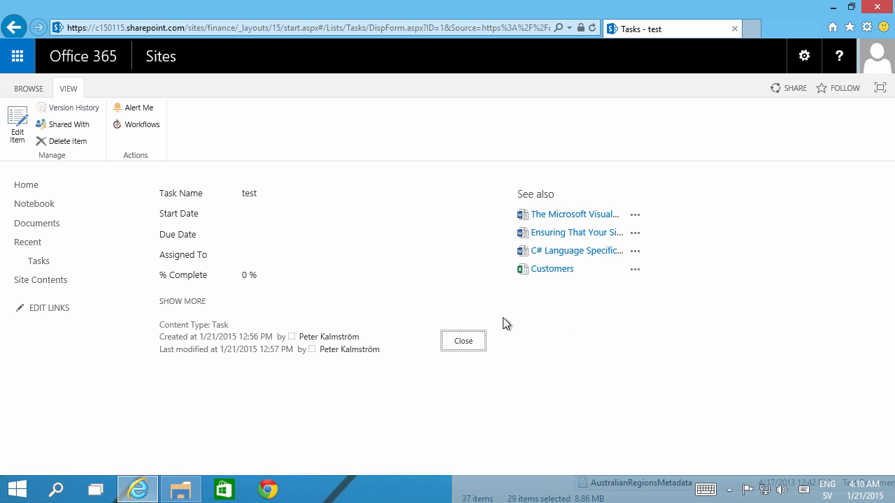
{"action": "mouse_move", "coordinate": [575, 179]}
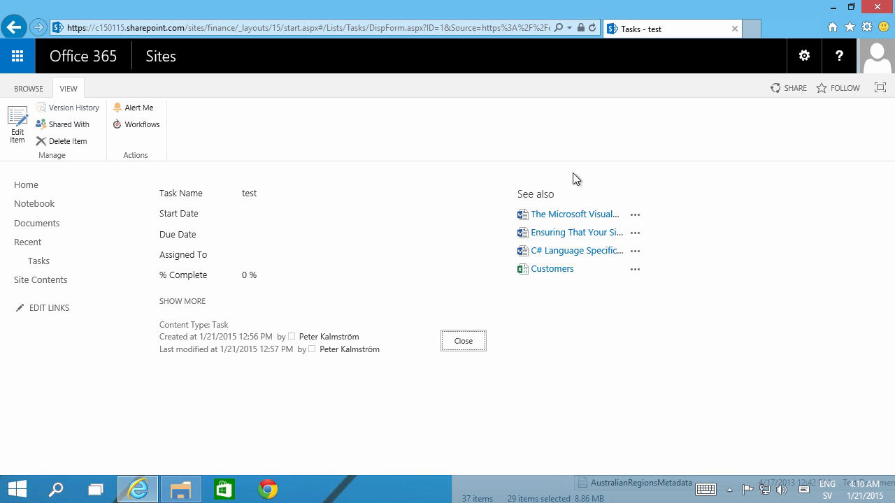
{"action": "mouse_move", "coordinate": [660, 364]}
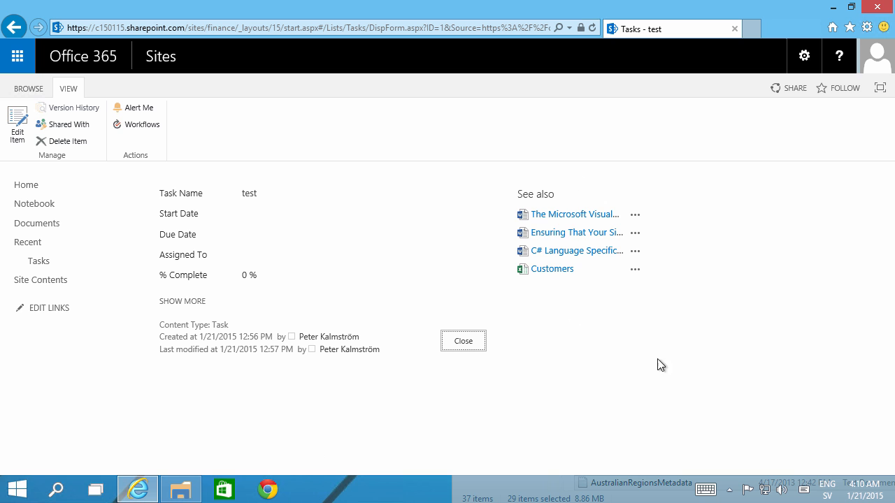
{"action": "mouse_move", "coordinate": [650, 229]}
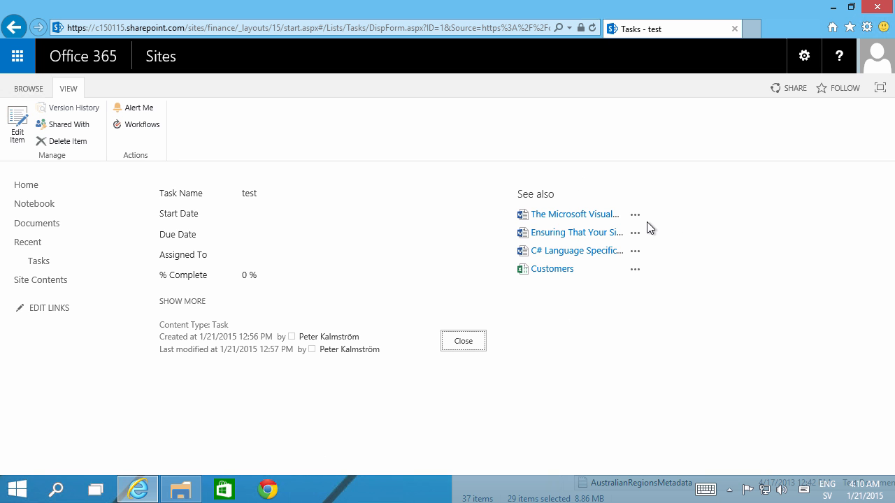
{"action": "mouse_move", "coordinate": [576, 232]}
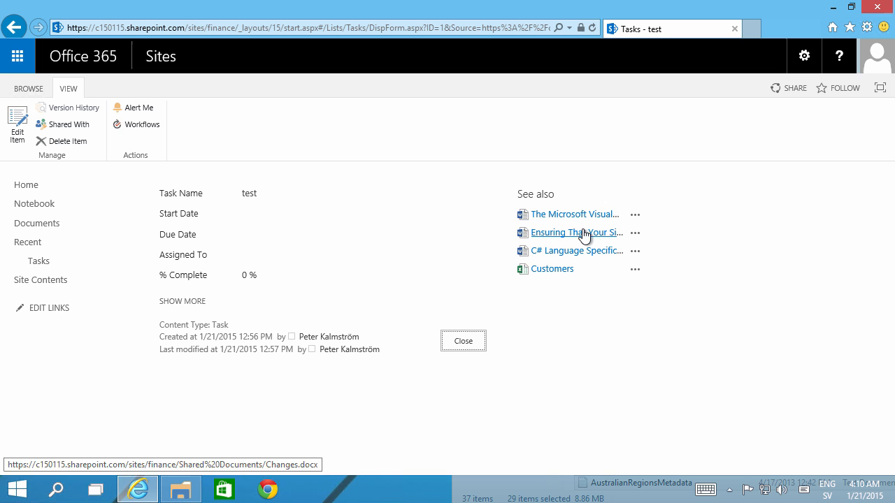
{"action": "mouse_move", "coordinate": [682, 280]}
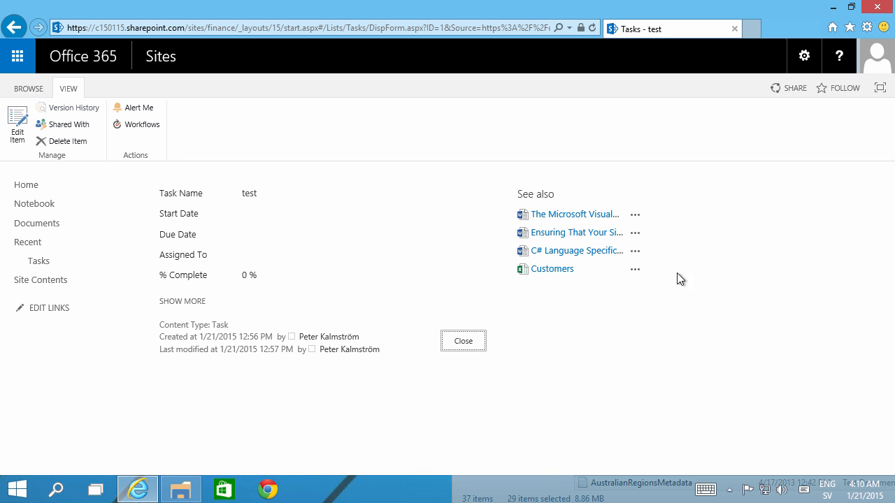
{"action": "mouse_move", "coordinate": [571, 183]}
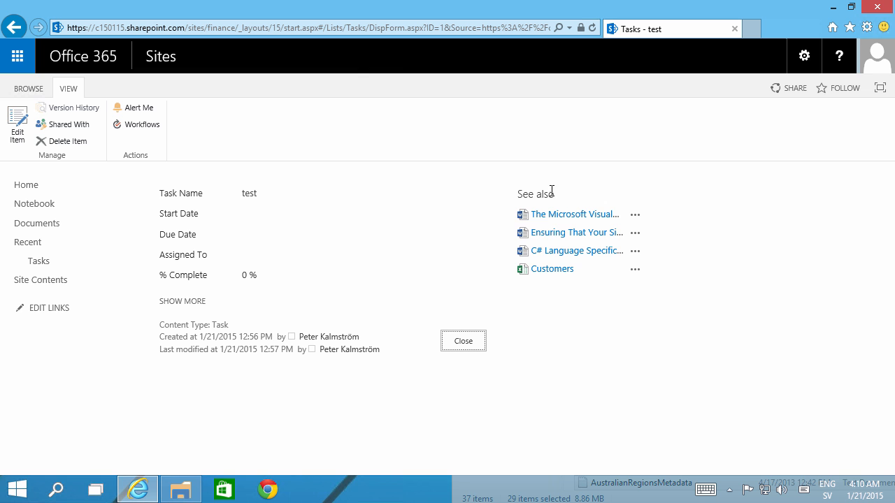
Inspect the See also recommendations panel element in the F12 DOM Explorer.
{"action": "right_click", "coordinate": [550, 190]}
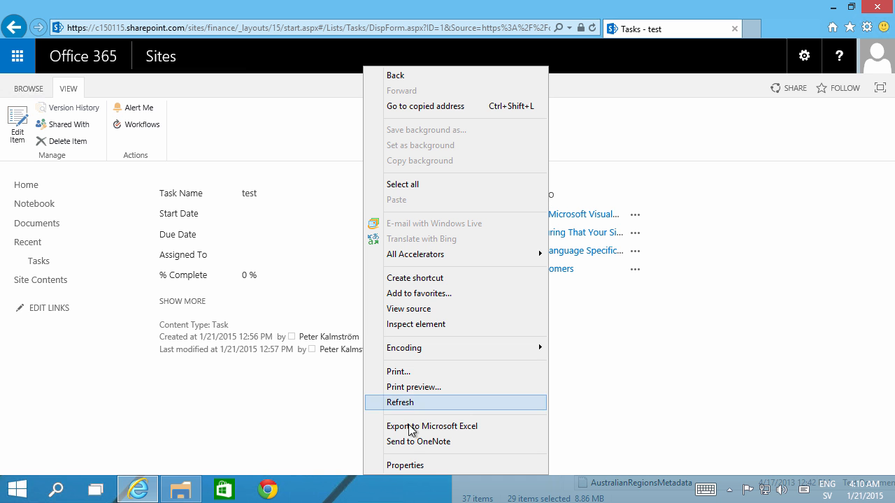
{"action": "left_click", "coordinate": [416, 324]}
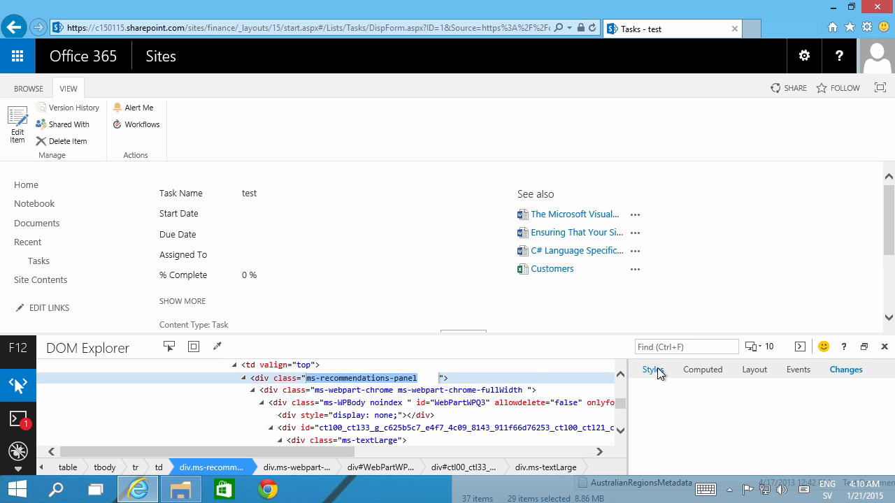
Add display: none to the .ms-recommendations-panel rule and review the Changes pane.
{"action": "left_click", "coordinate": [652, 369]}
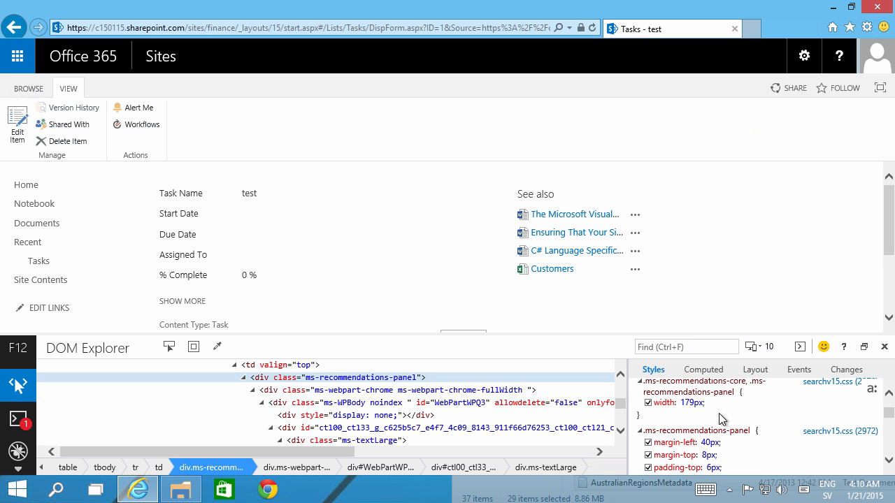
{"action": "left_click", "coordinate": [688, 413]}
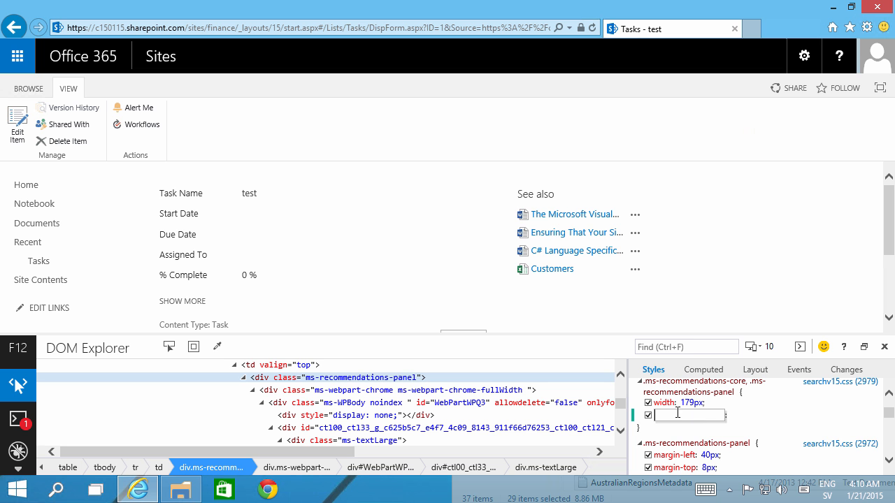
{"action": "type", "text": "display"}
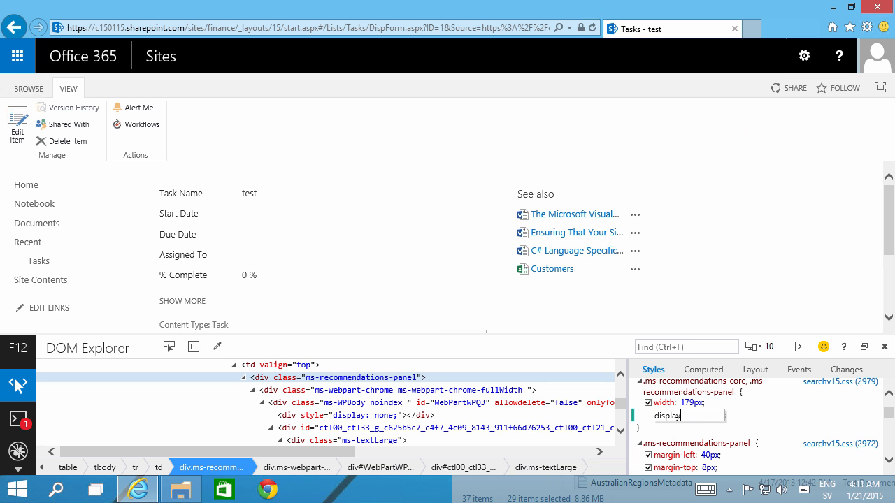
{"action": "type", "text": "none"}
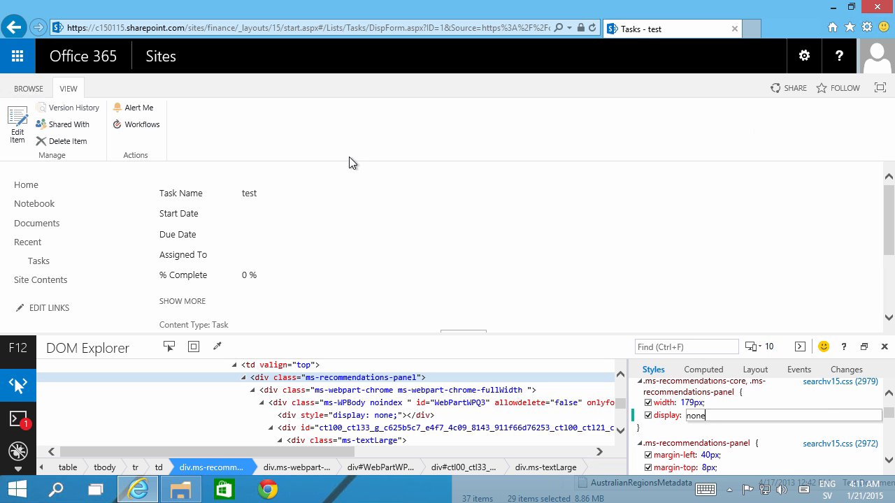
{"action": "left_click", "coordinate": [846, 369]}
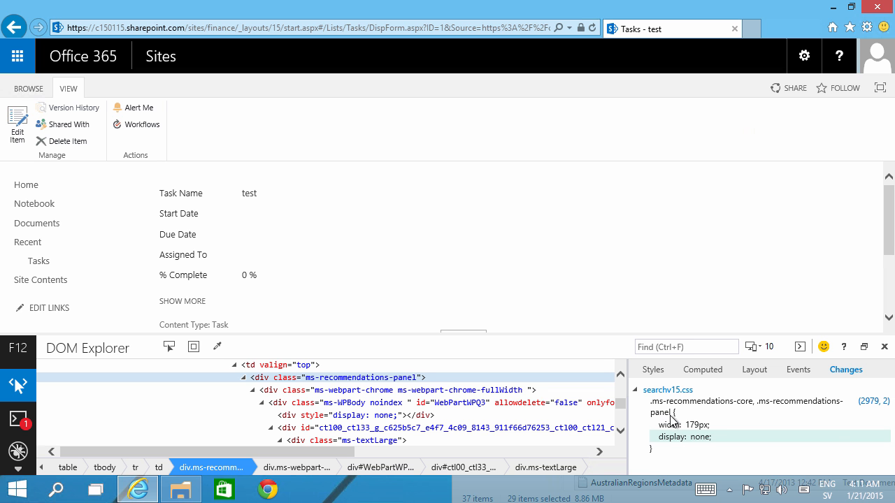
{"action": "mouse_move", "coordinate": [702, 436]}
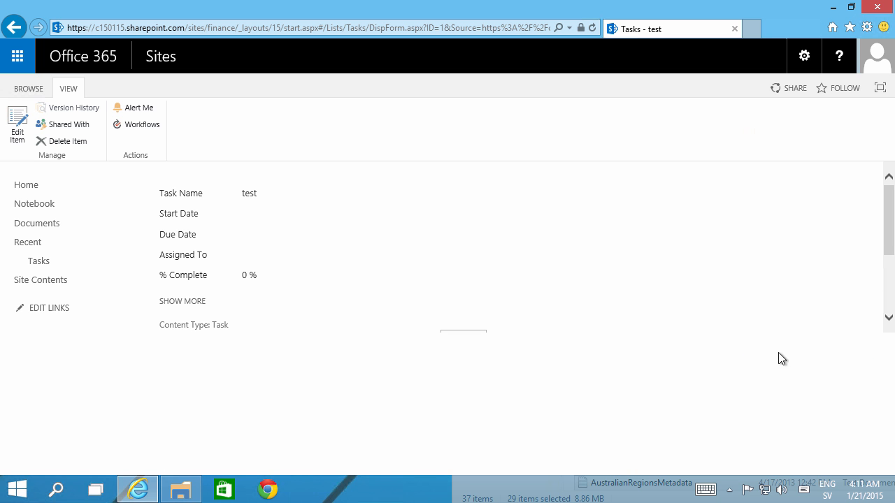
Close the developer tools and close the task form back to the Tasks list.
{"action": "left_click", "coordinate": [182, 301]}
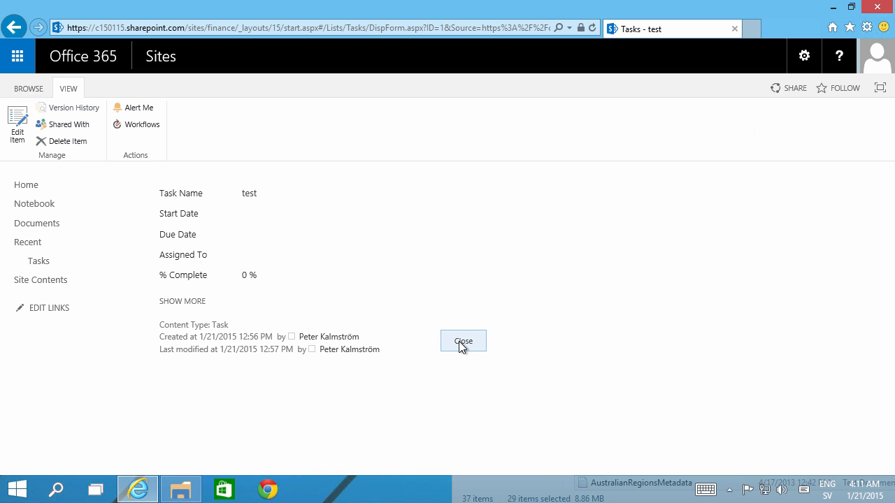
{"action": "left_click", "coordinate": [462, 341]}
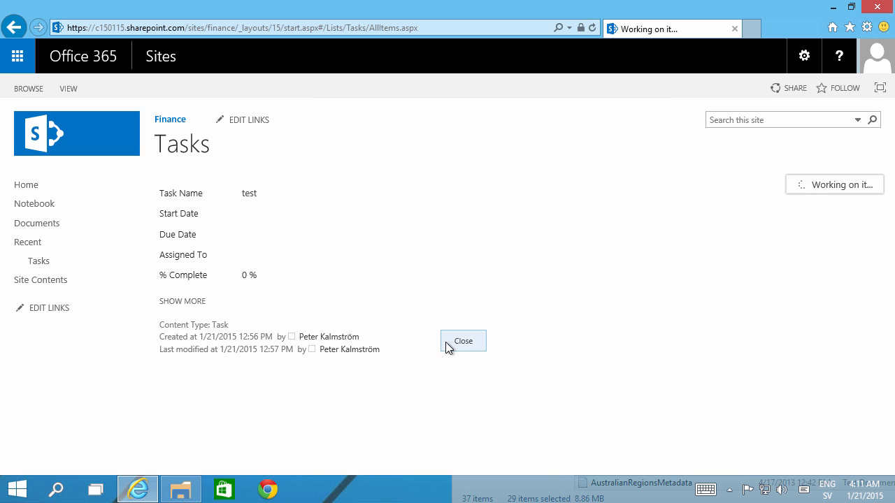
{"action": "left_click", "coordinate": [238, 28]}
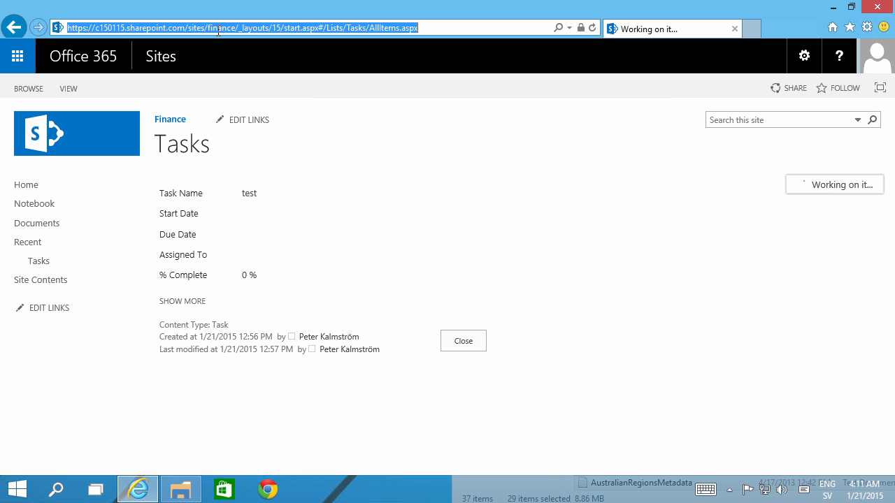
Return to the Finance site home and reopen the Tasks list.
{"action": "left_click", "coordinate": [241, 28]}
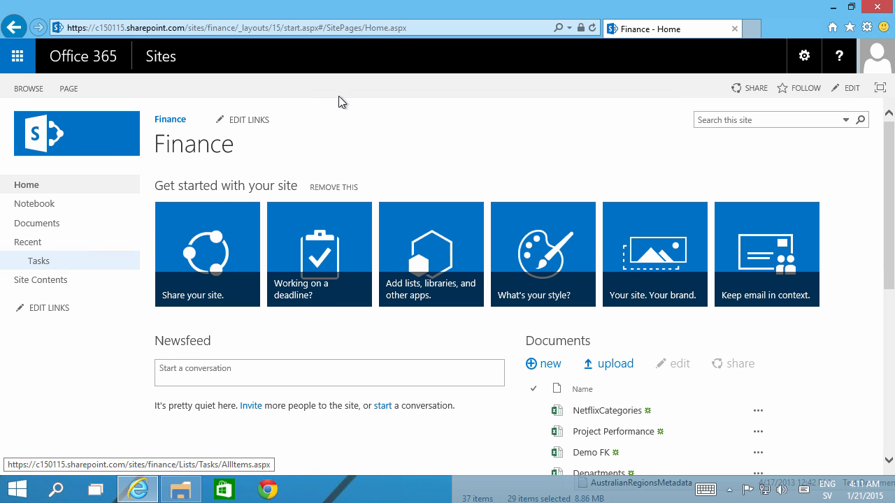
{"action": "left_click", "coordinate": [39, 262]}
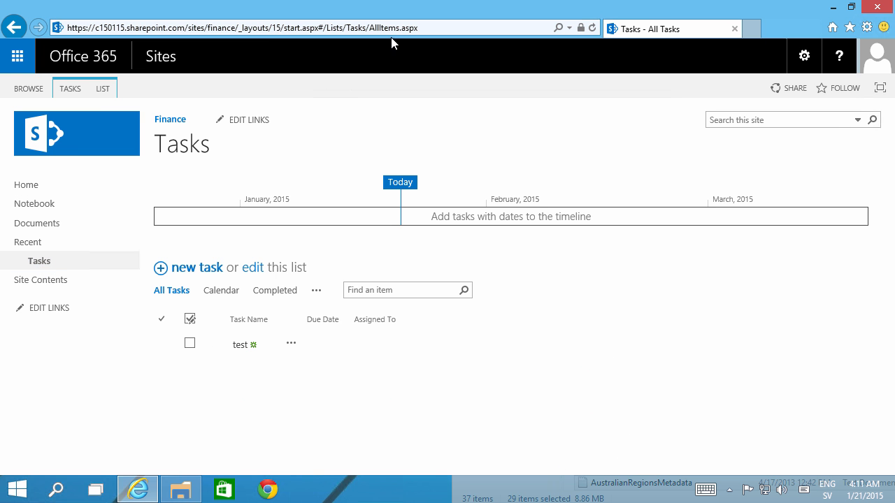
From the List ribbon's Form Web Parts, edit the Default Display Form.
{"action": "left_click", "coordinate": [102, 88]}
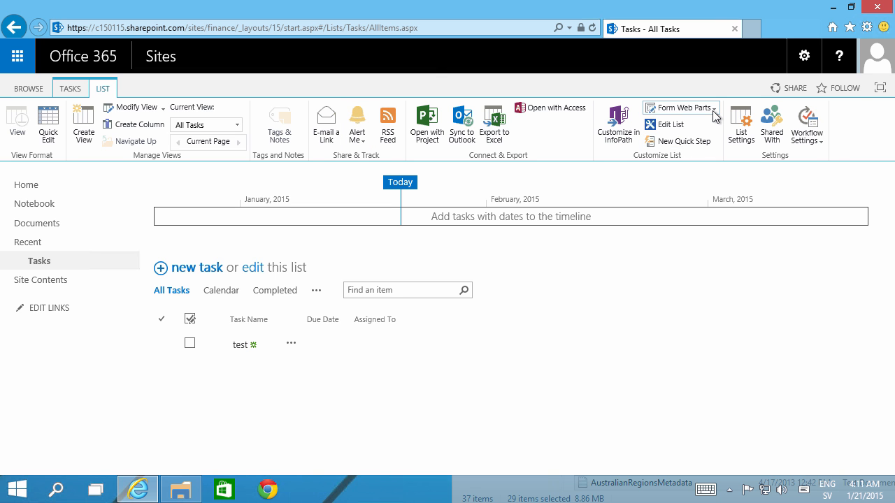
{"action": "left_click", "coordinate": [678, 108]}
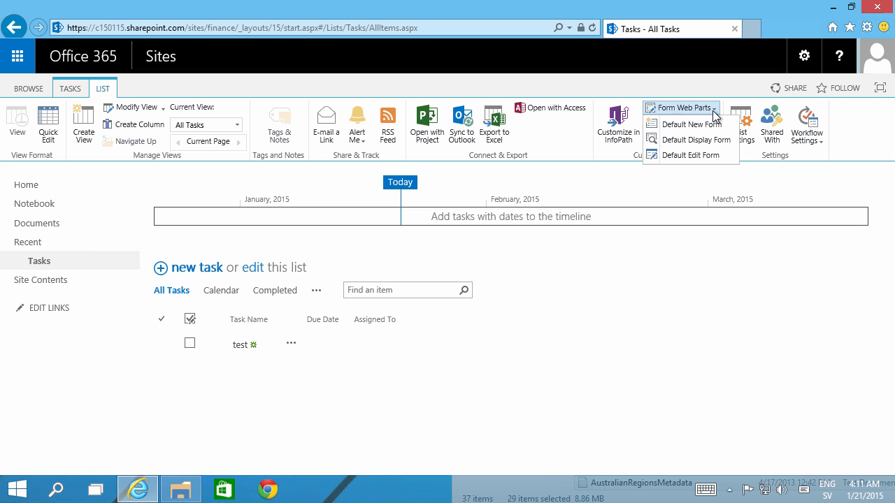
{"action": "mouse_move", "coordinate": [695, 140]}
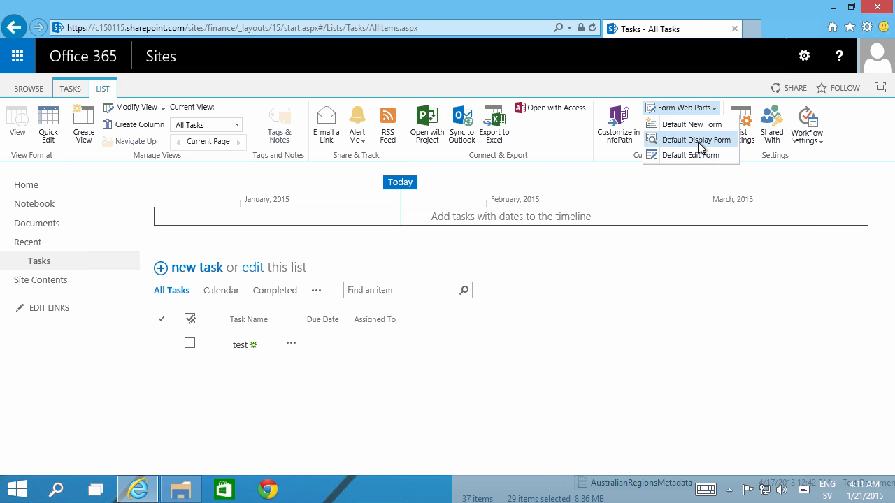
{"action": "left_click", "coordinate": [697, 140]}
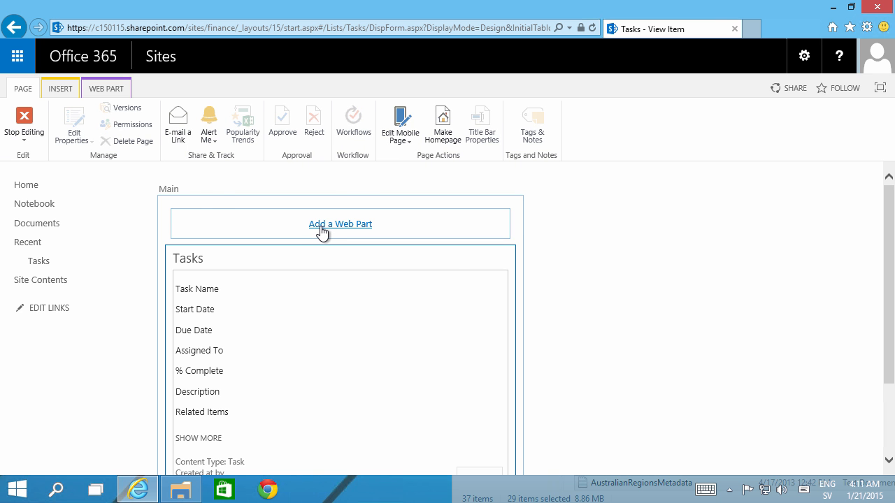
Add a Content Editor web part to the form and start editing its HTML source.
{"action": "left_click", "coordinate": [341, 223]}
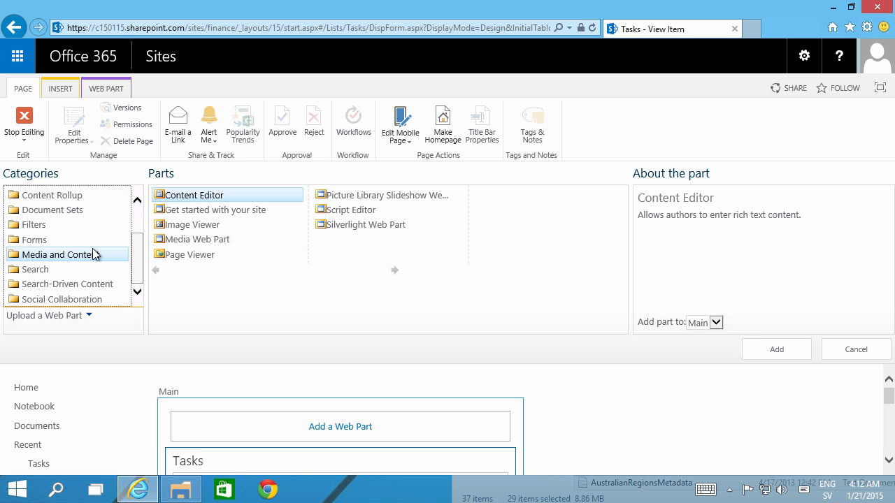
{"action": "left_click", "coordinate": [855, 349]}
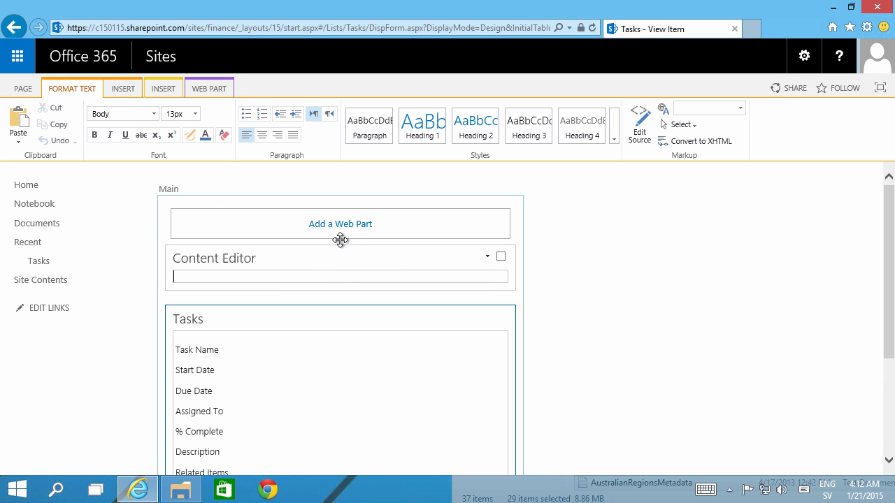
{"action": "left_click", "coordinate": [638, 126]}
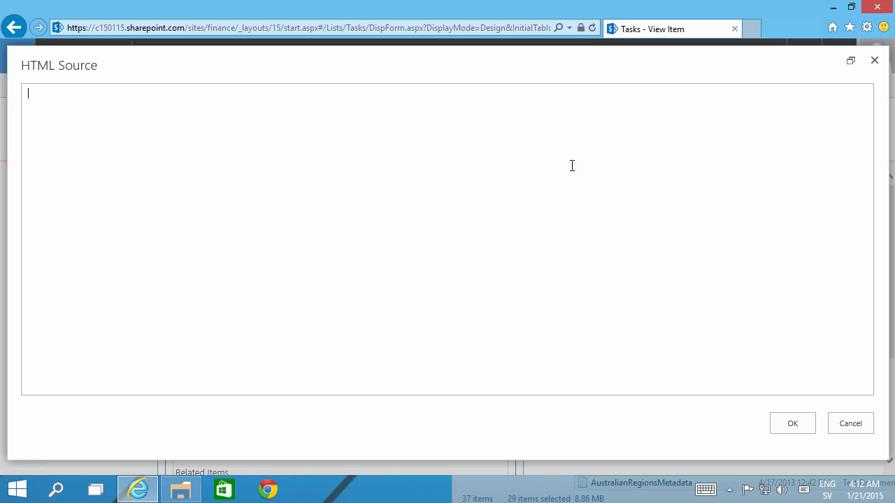
Enter a <style> block keeping only .ms-recommendations-panel with display: none, removing comment, core selector and width.
{"action": "type", "text": "<"}
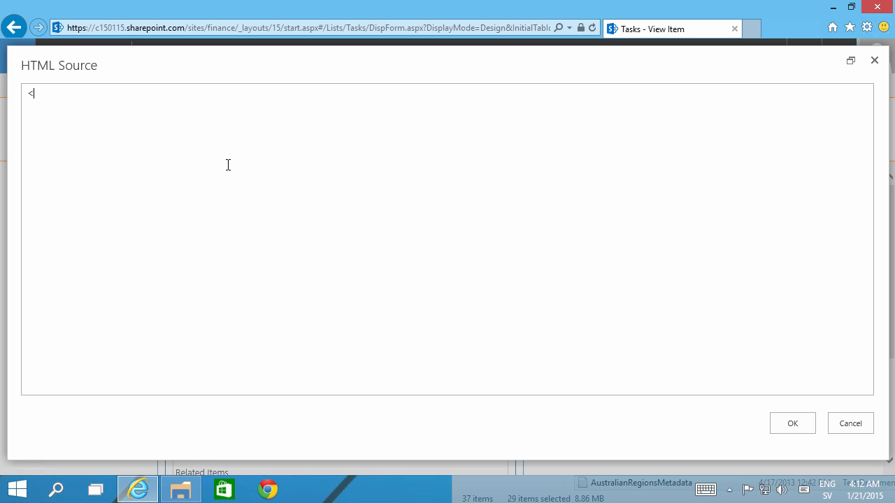
{"action": "type", "text": "style"}
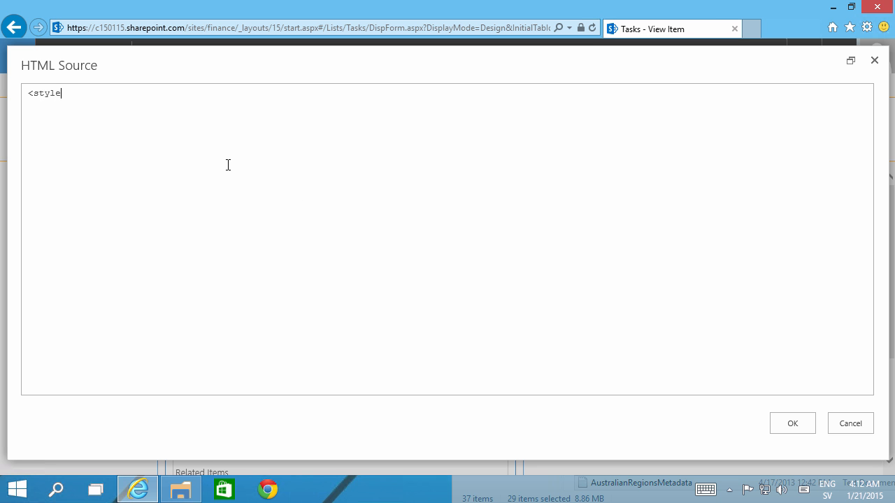
{"action": "type", "text": "></"}
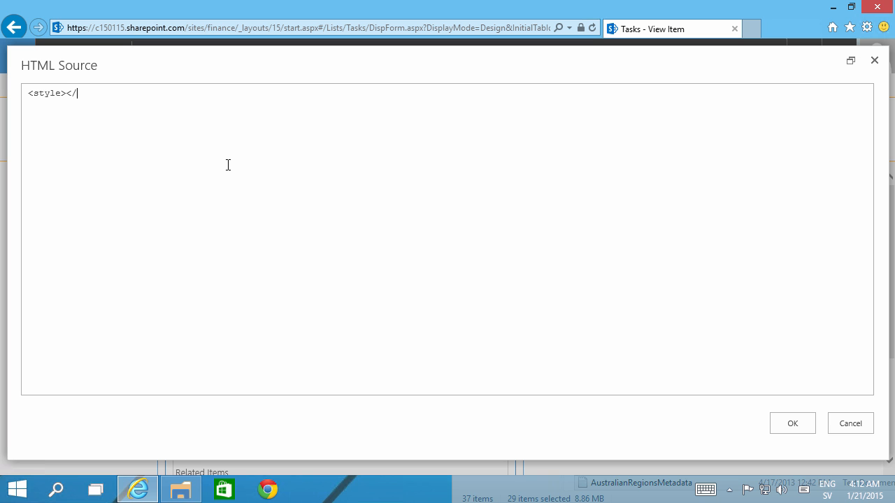
{"action": "type", "text": "style>"}
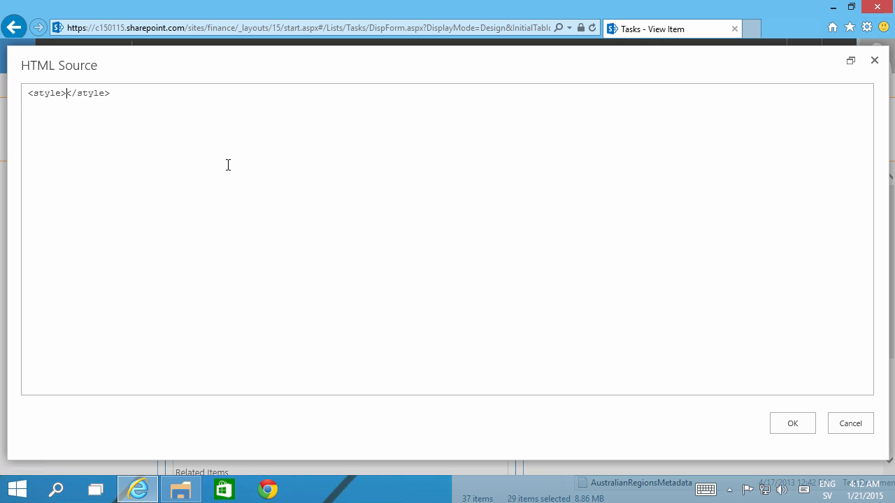
{"action": "type", "text": "/* searchv15.css (2979, 2) */"}
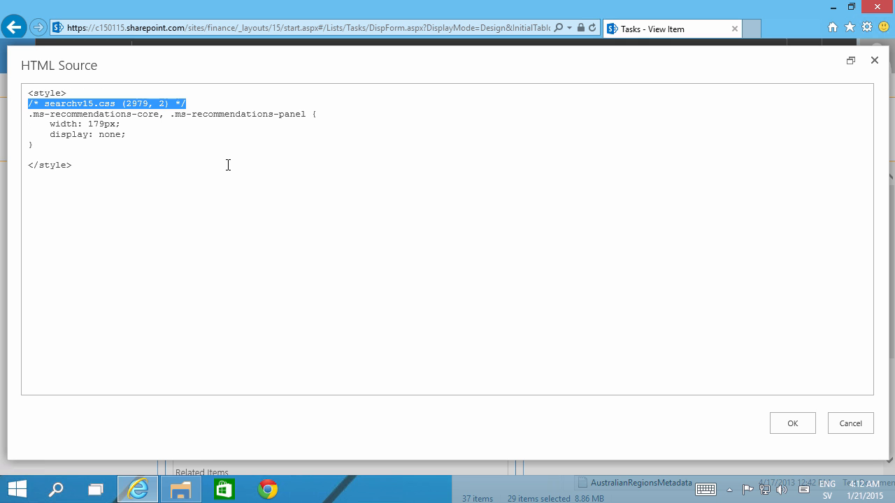
{"action": "key", "text": "Delete"}
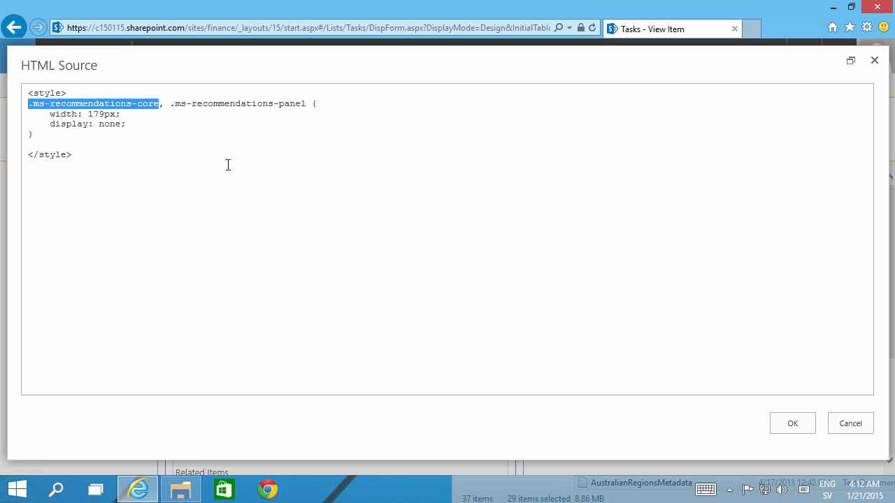
{"action": "key", "text": "Delete"}
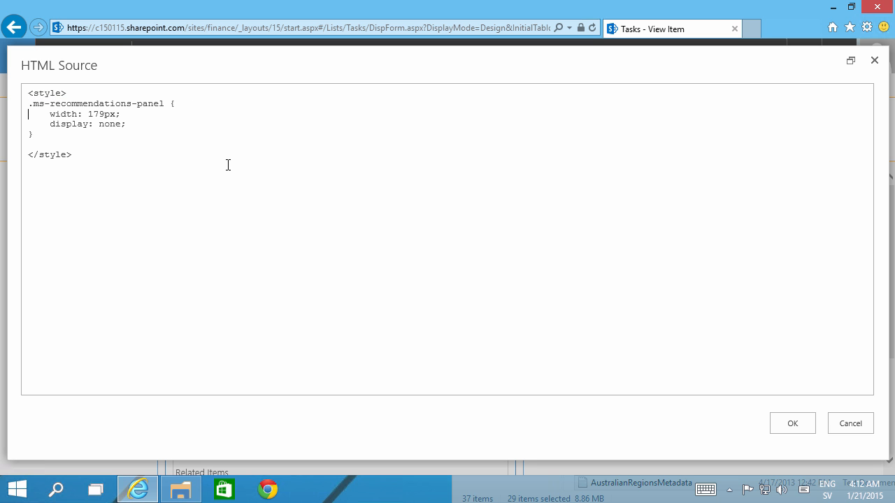
{"action": "key", "text": "Delete"}
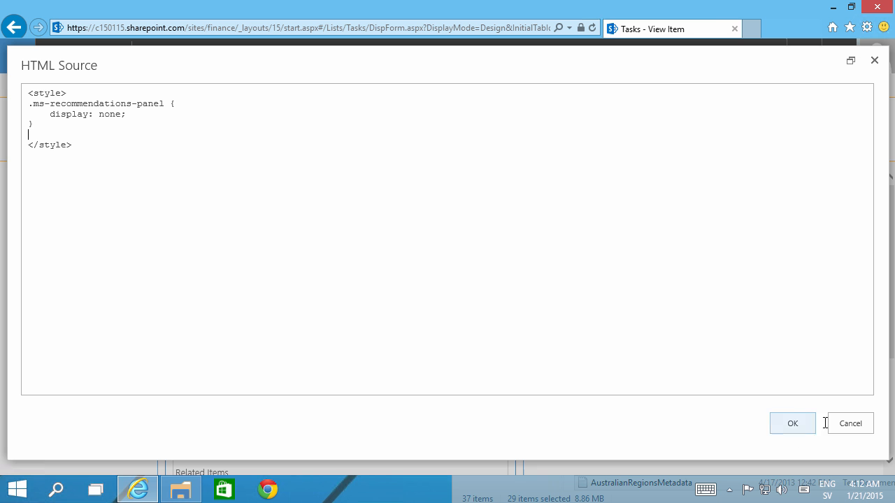
Save the CSS into the web part and stop editing the display form.
{"action": "left_click", "coordinate": [791, 422]}
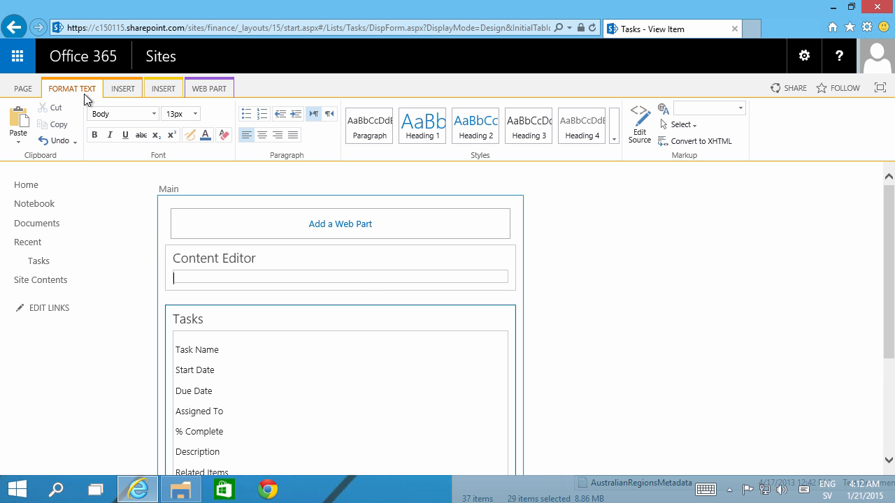
{"action": "left_click", "coordinate": [22, 88]}
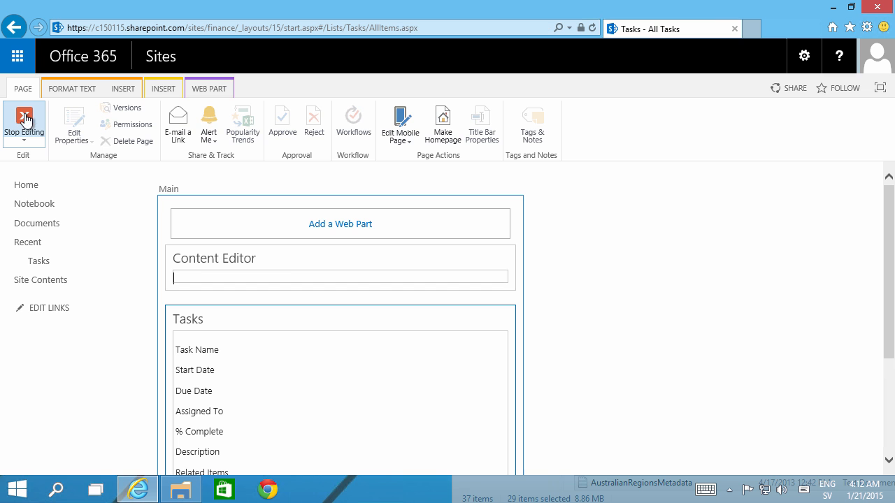
{"action": "left_click", "coordinate": [24, 123]}
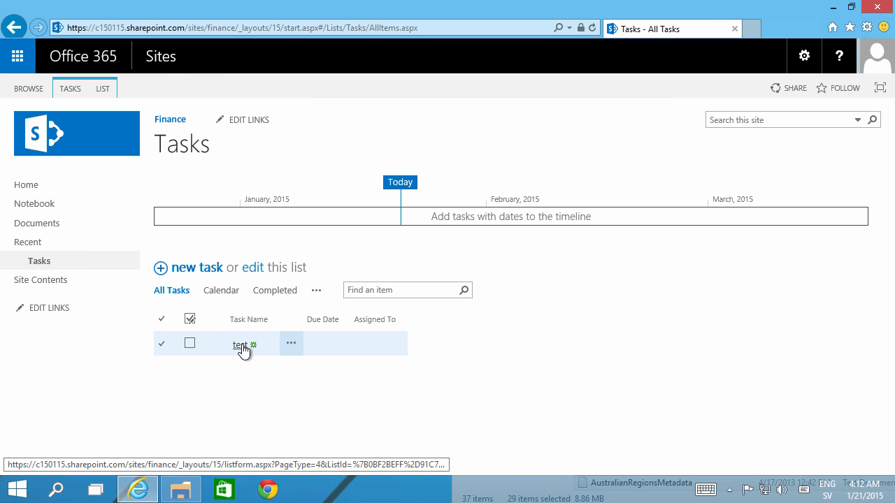
Reopen the task 'test' to verify the See also panel is hidden.
{"action": "left_click", "coordinate": [240, 344]}
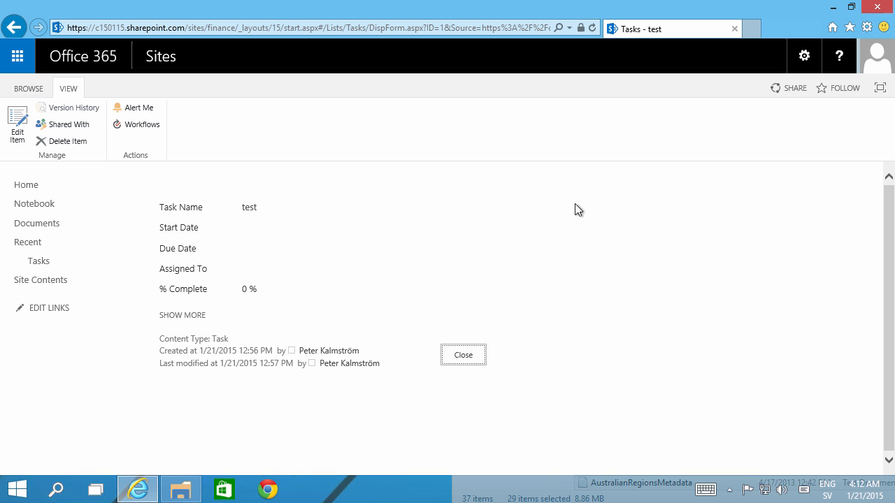
{"action": "mouse_move", "coordinate": [615, 262]}
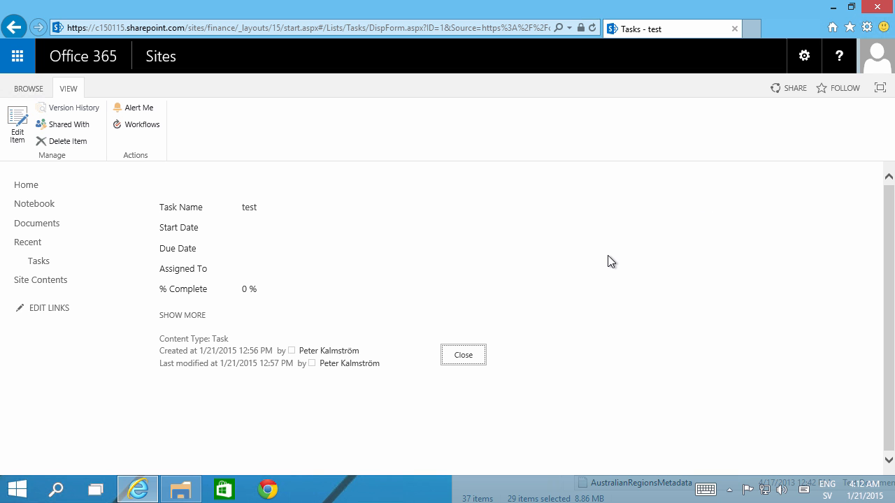
{"action": "mouse_move", "coordinate": [607, 263]}
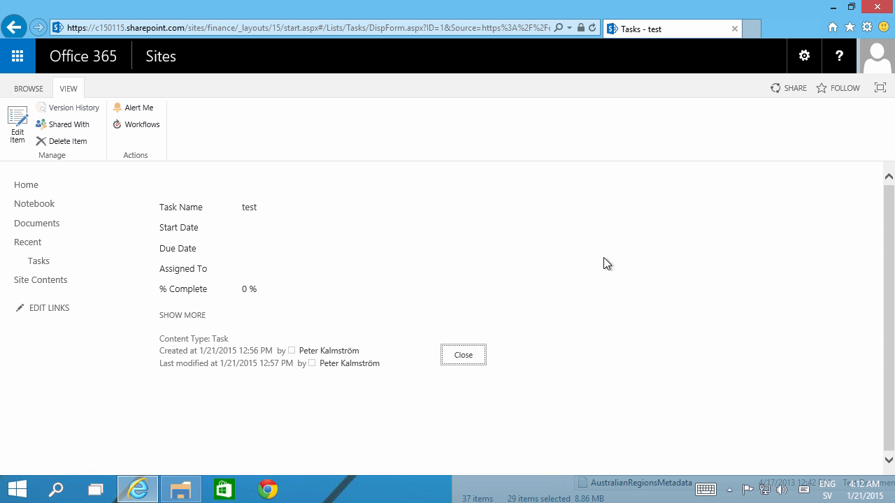